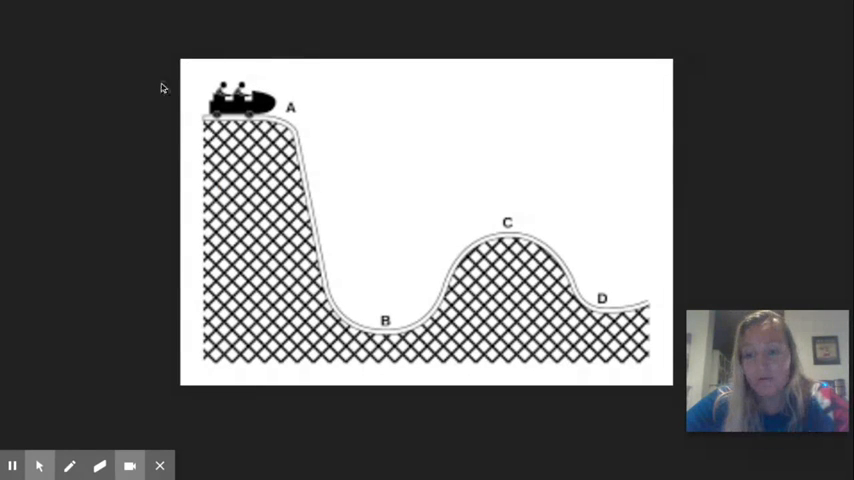
mouse_move(268, 22)
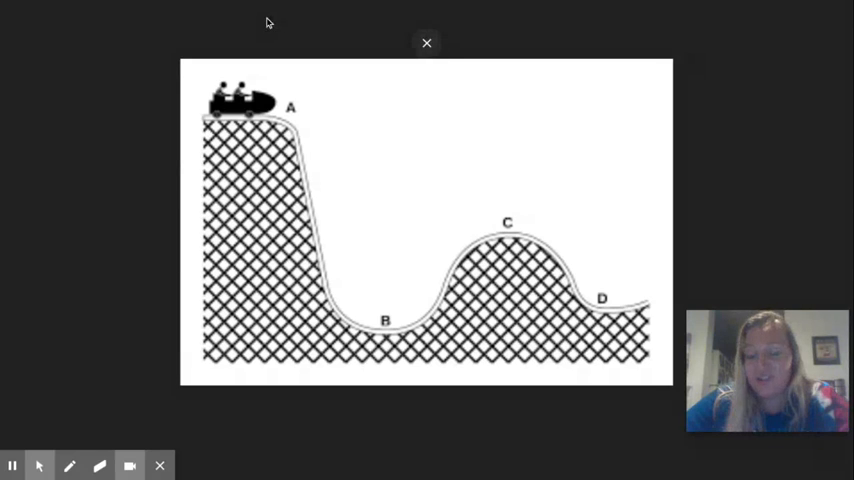
mouse_move(239, 73)
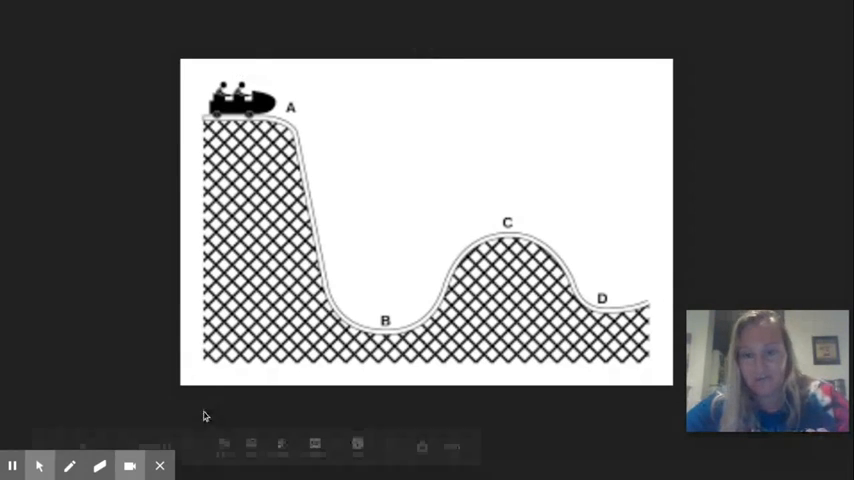
mouse_move(289, 98)
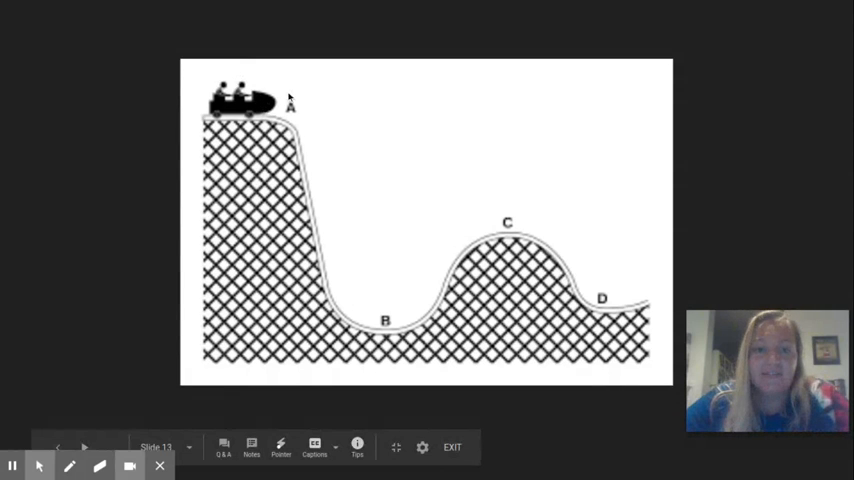
mouse_move(313, 128)
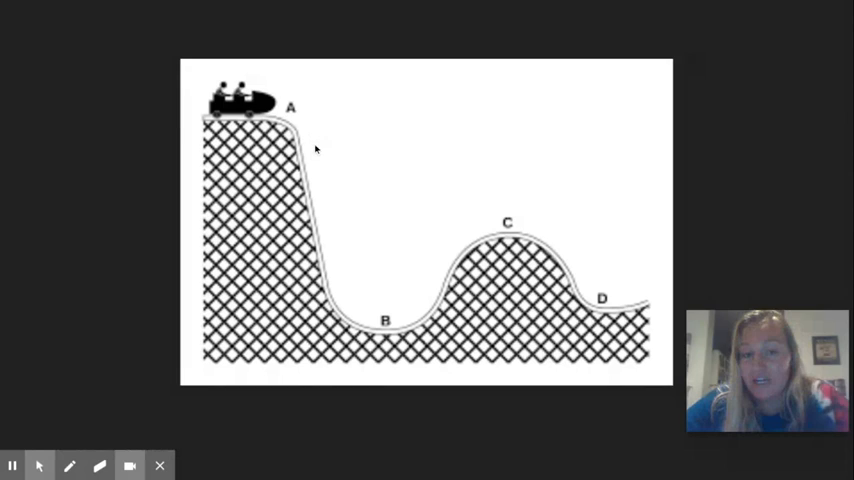
mouse_move(315, 149)
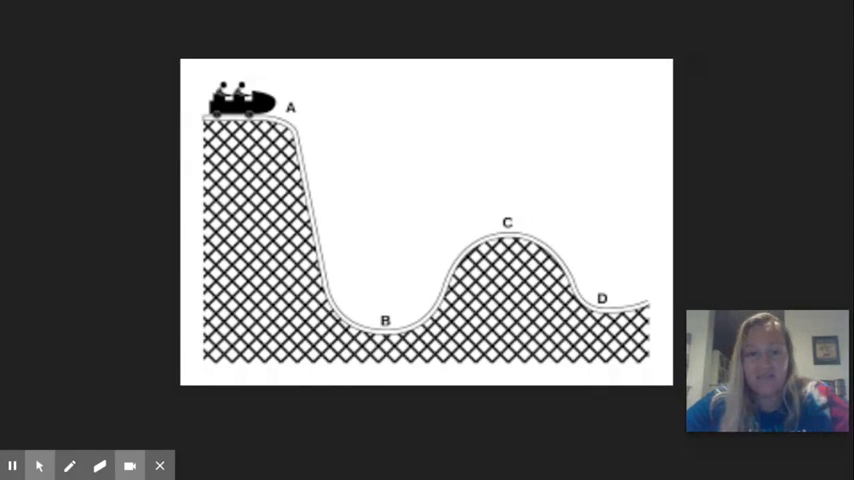
mouse_move(338, 250)
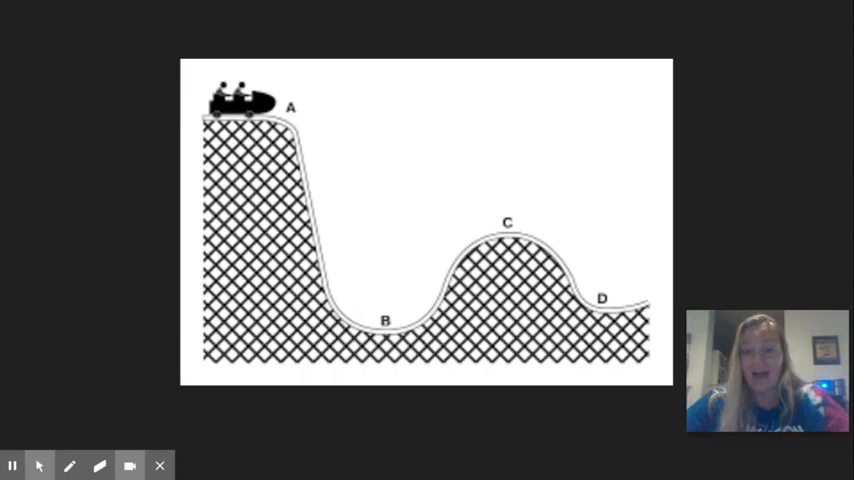
mouse_move(531, 223)
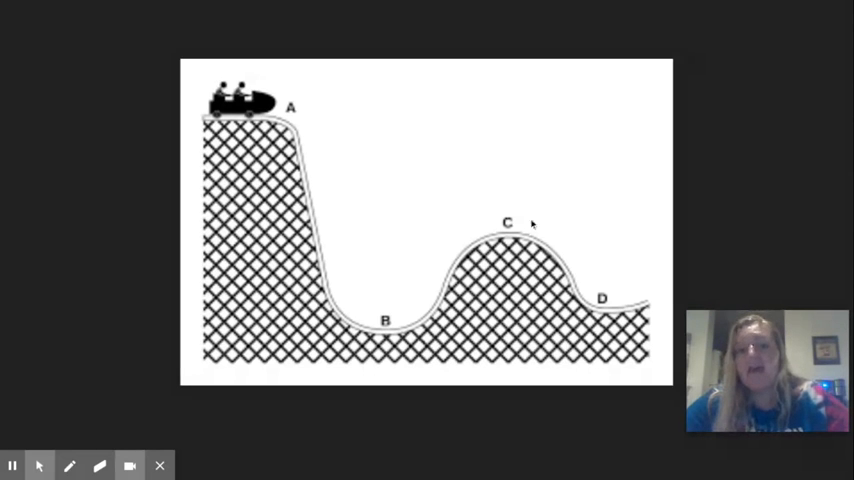
mouse_move(507, 250)
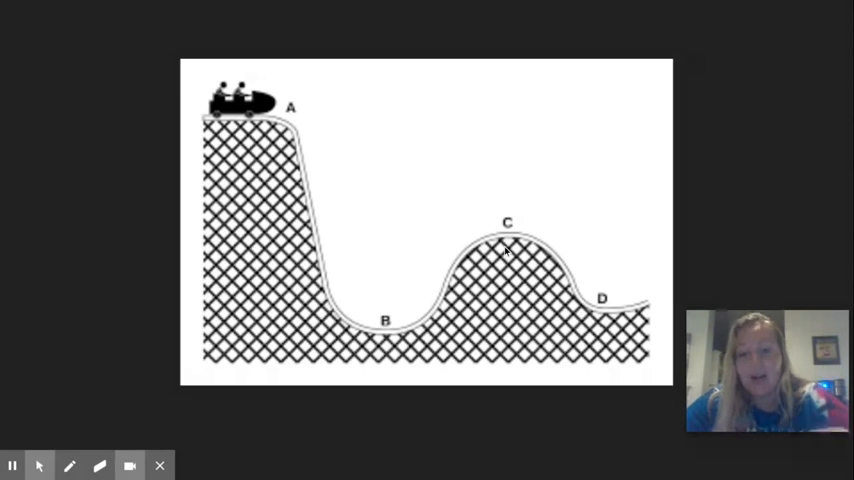